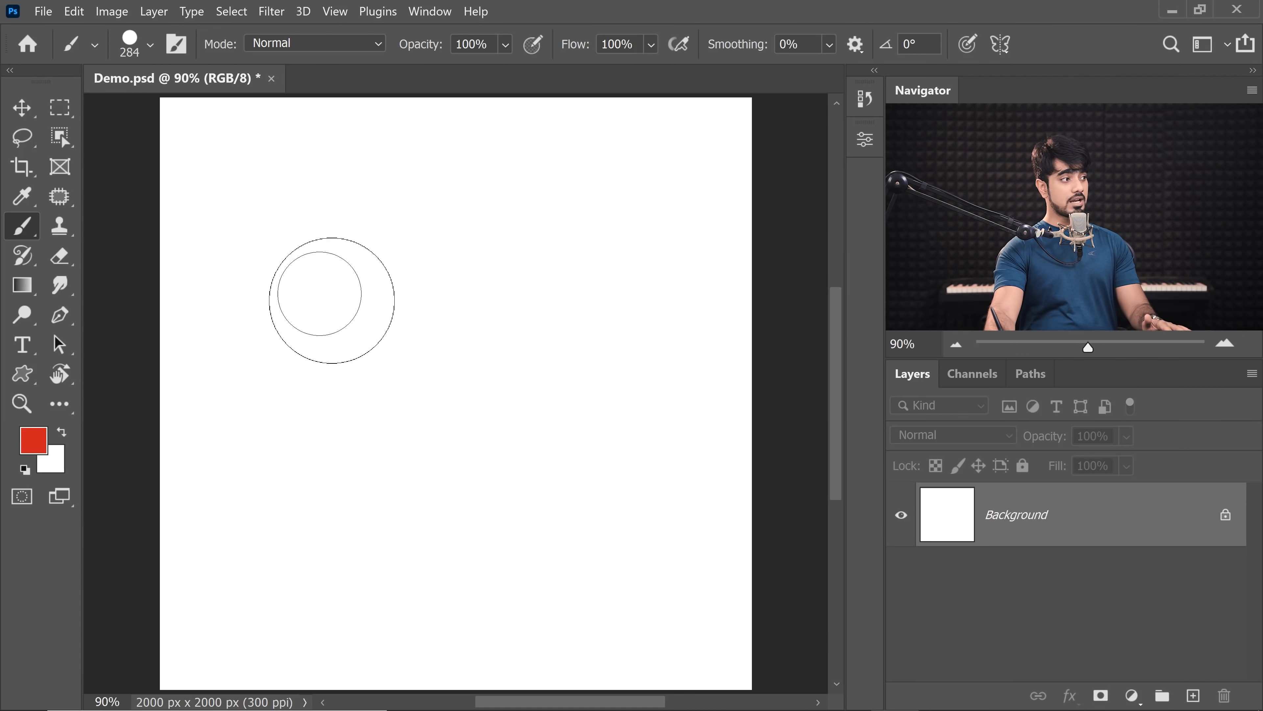
- Paint a test stroke with the 284 px brush on the blank Demo canvas
left_click_drag(332, 300, 268, 205)
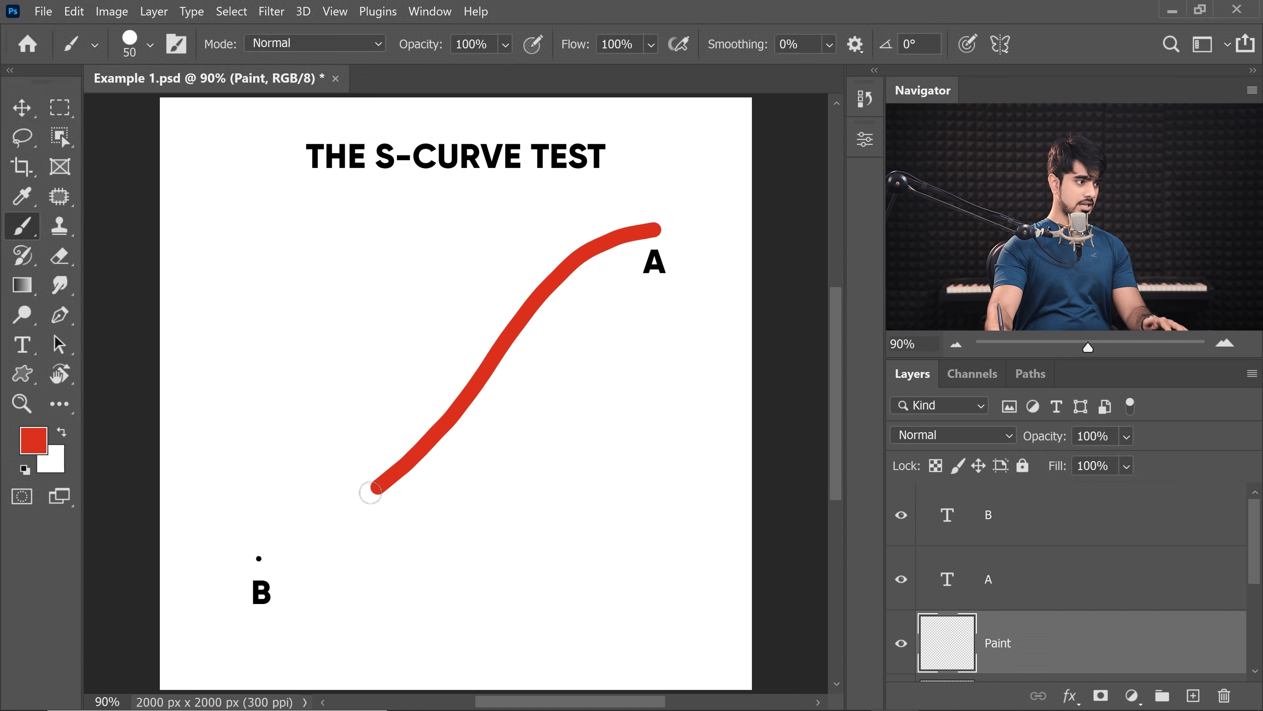
- Paint a red 50 px curve on the Paint layer from near point B up to A
left_click_drag(373, 487, 256, 556)
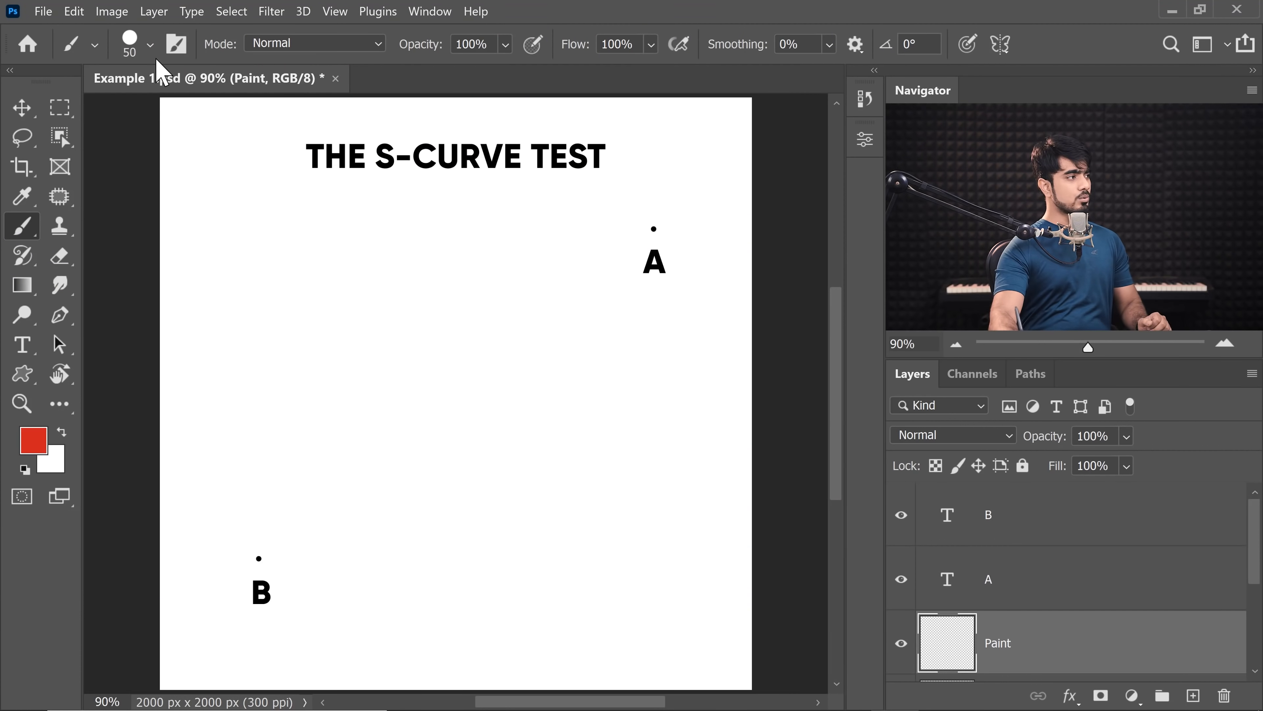
- Show the brush presets list to confirm Hard Round at 50 px
left_click(150, 44)
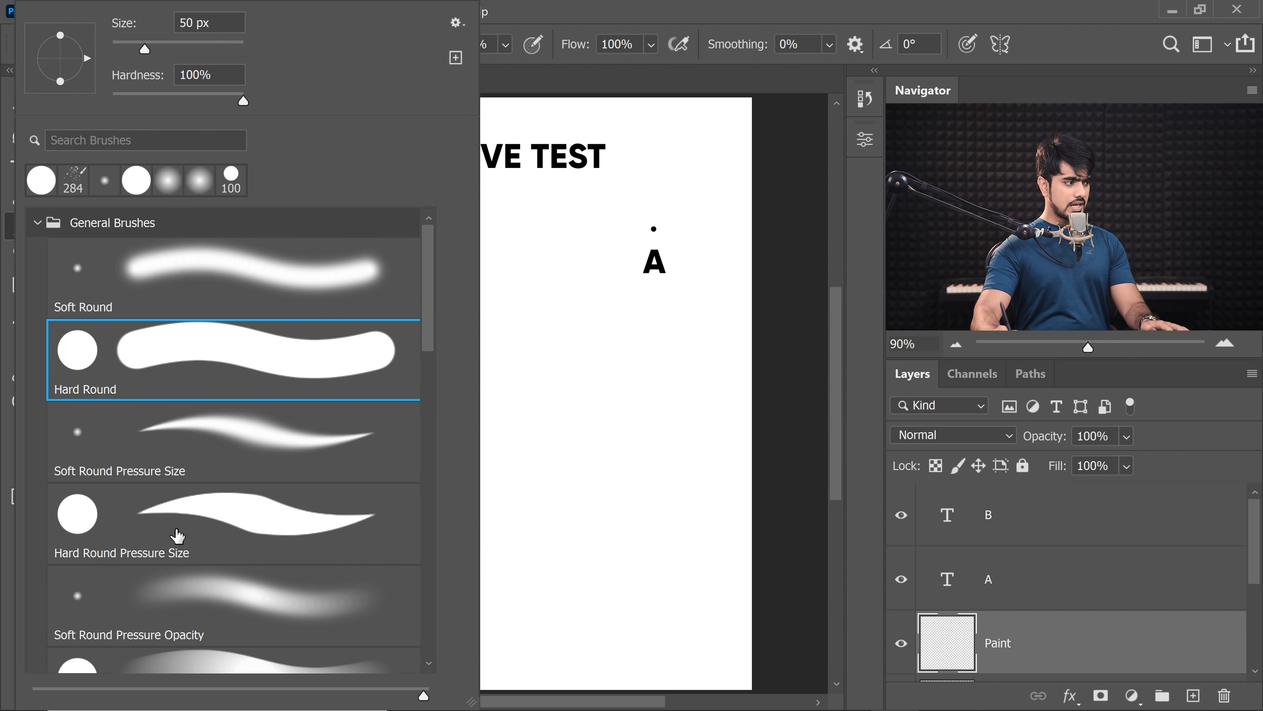
mouse_move(272, 508)
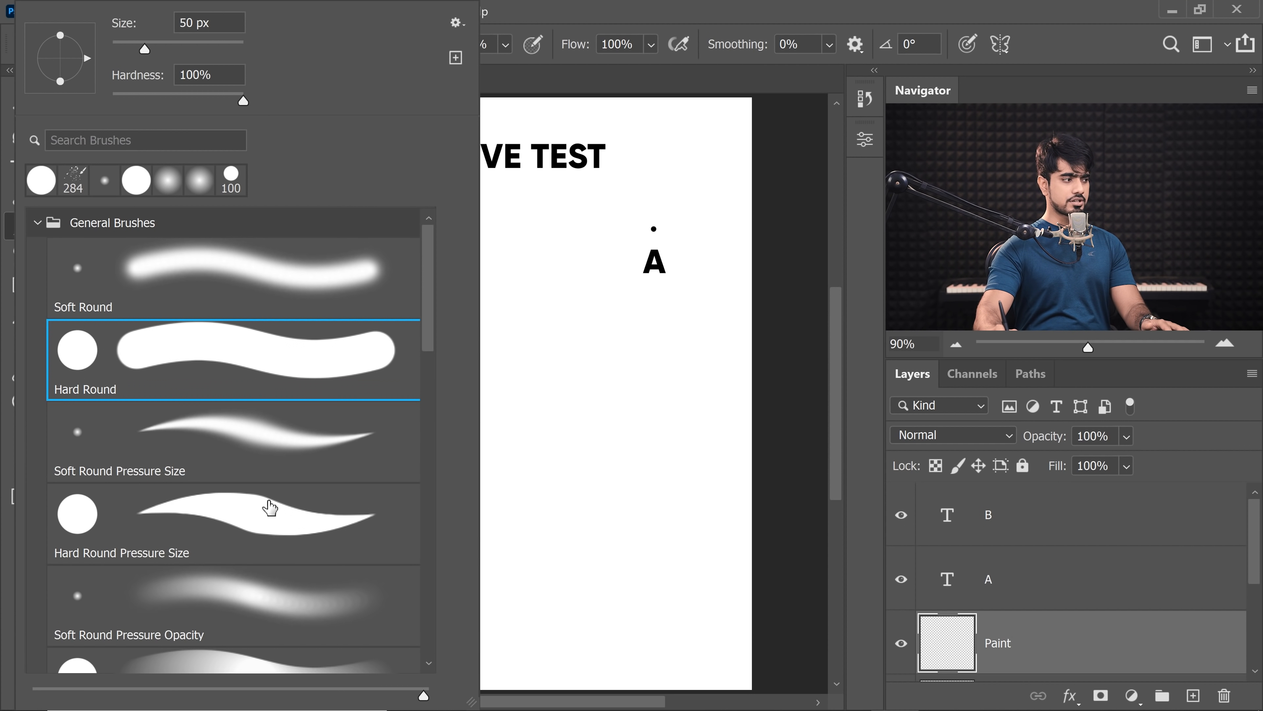
mouse_move(266, 510)
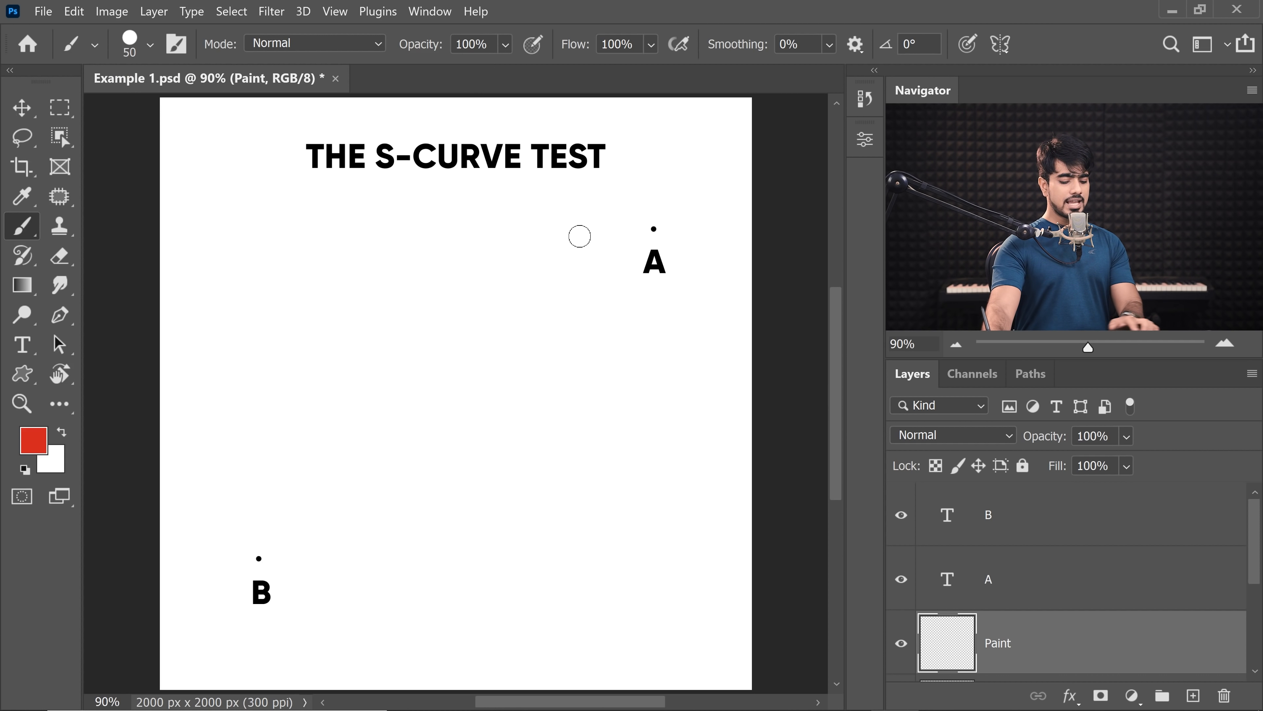
mouse_move(465, 323)
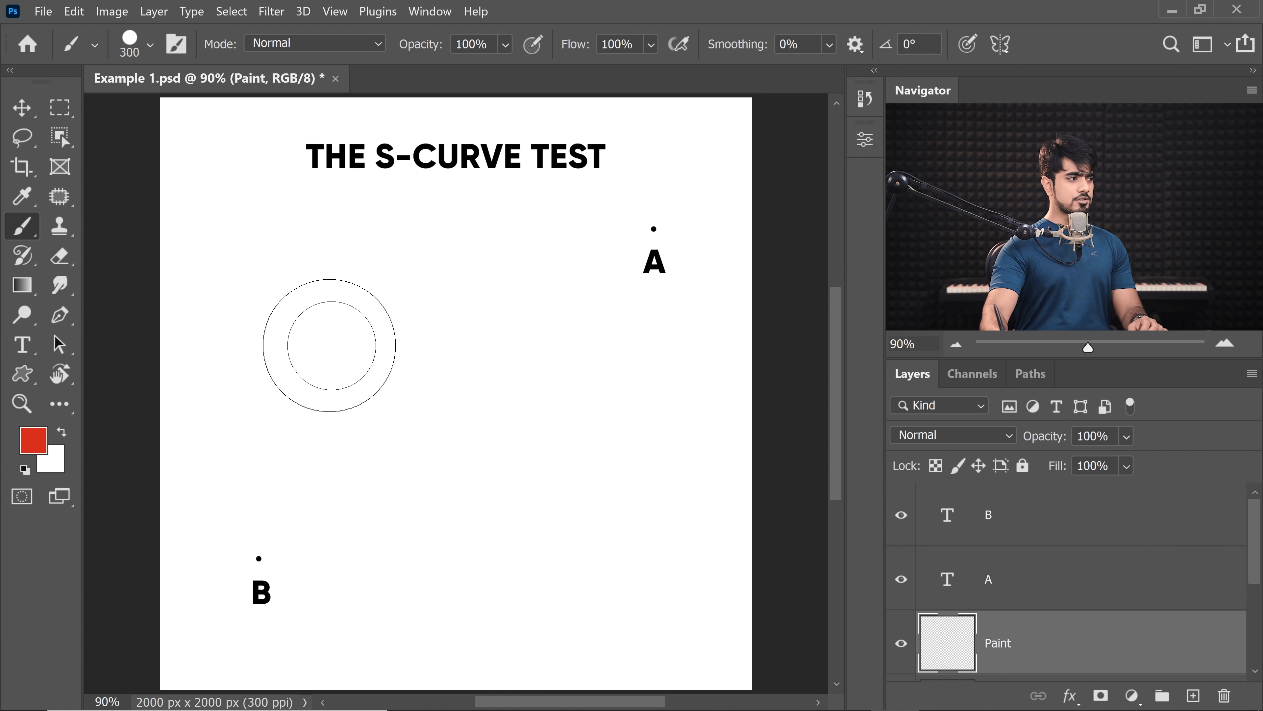
- Paint red test dabs and strokes with the 300 px brush around point A
left_click(315, 350)
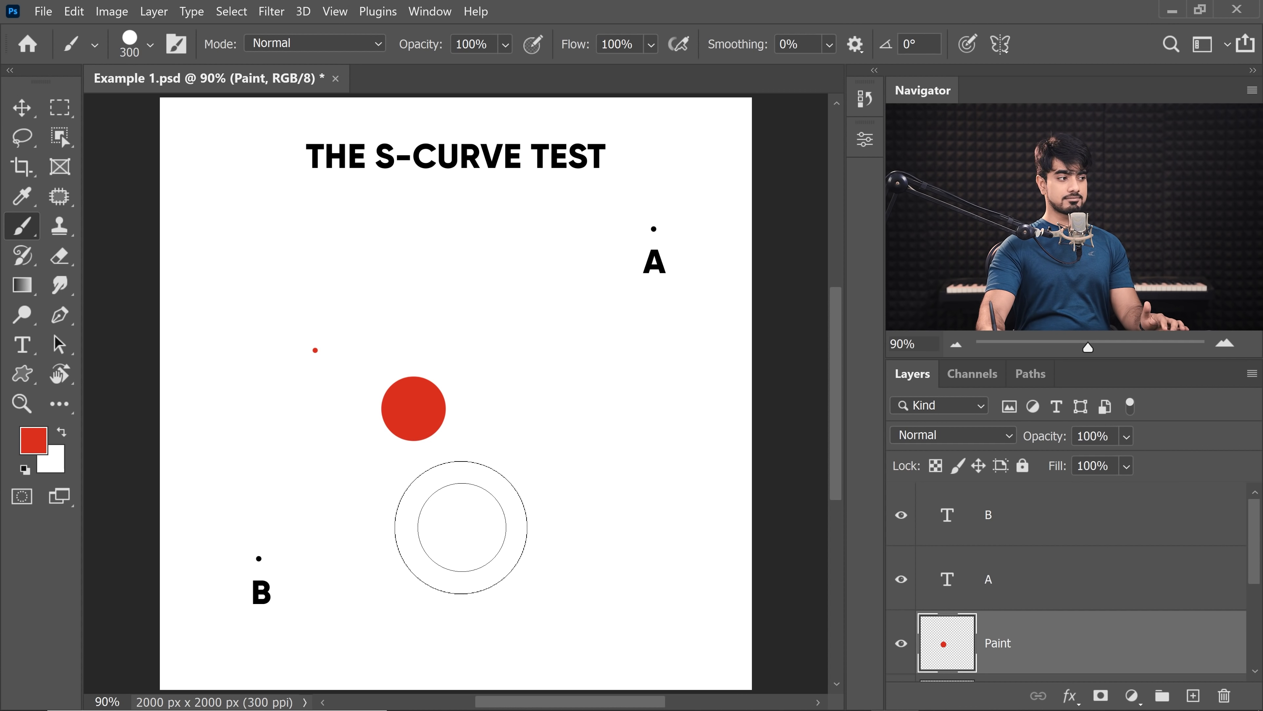
left_click_drag(413, 407, 413, 407)
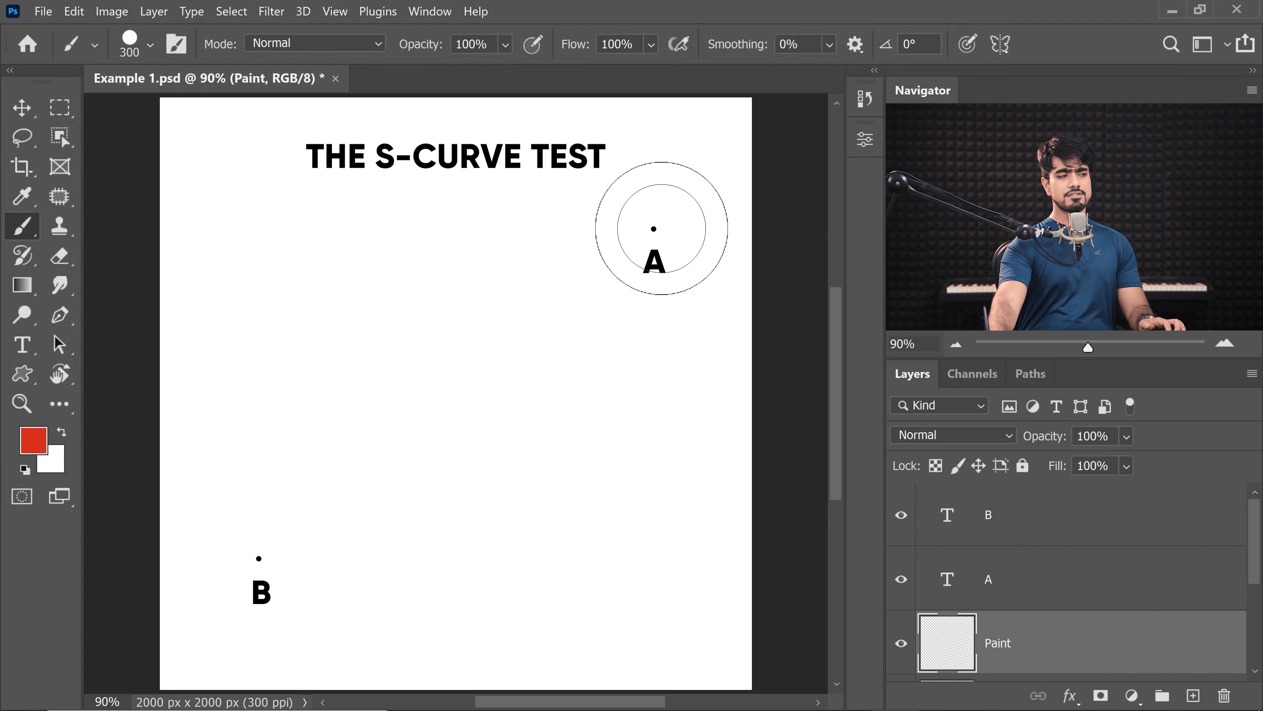
left_click_drag(660, 230, 571, 240)
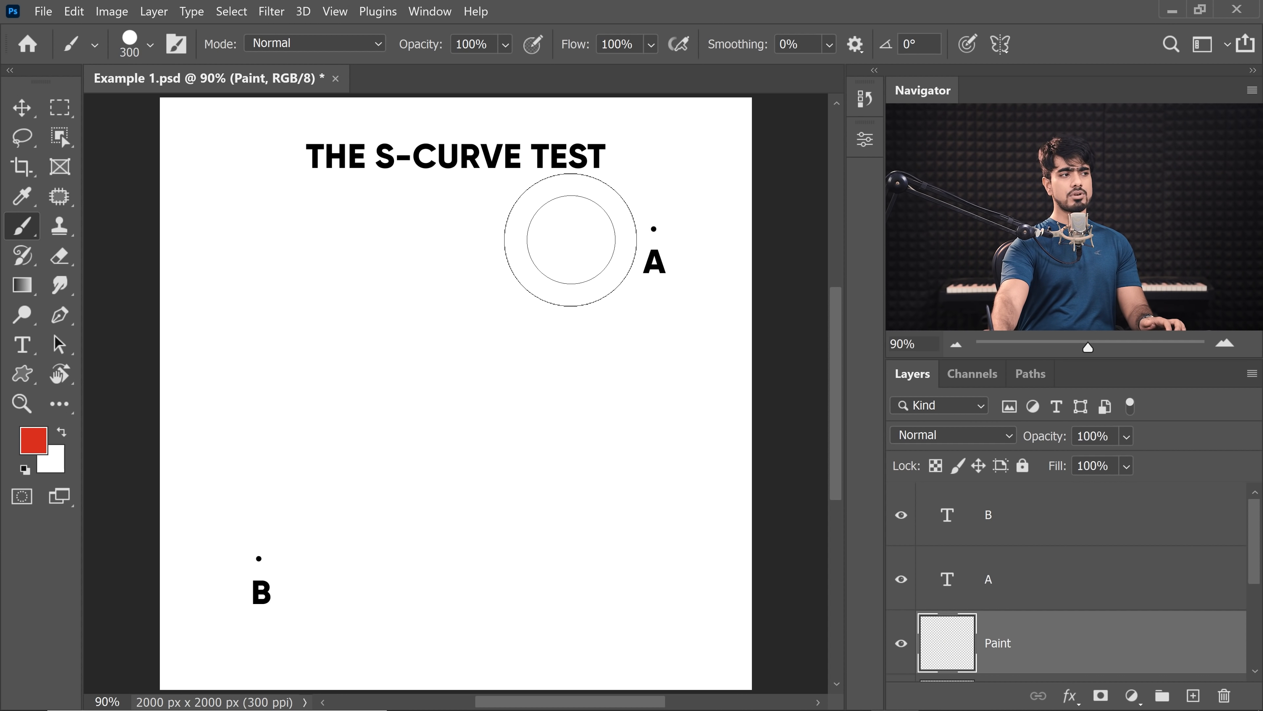
left_click_drag(567, 240, 488, 407)
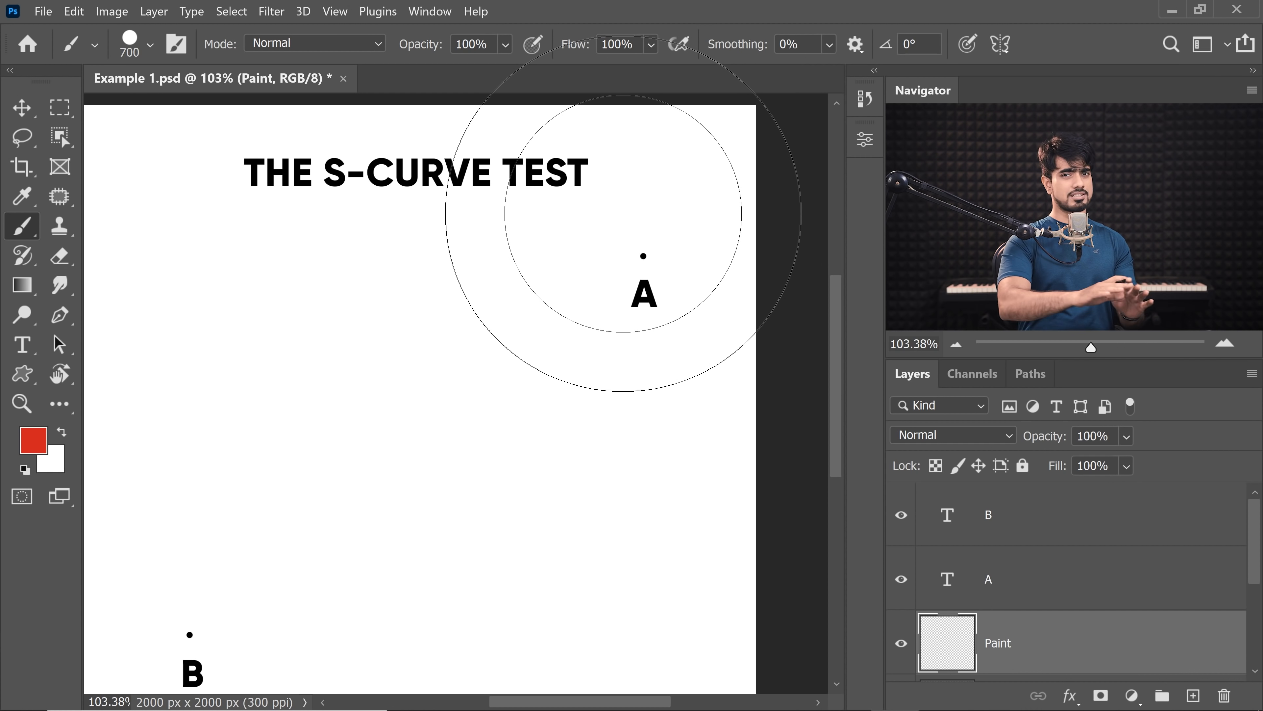
mouse_move(642, 255)
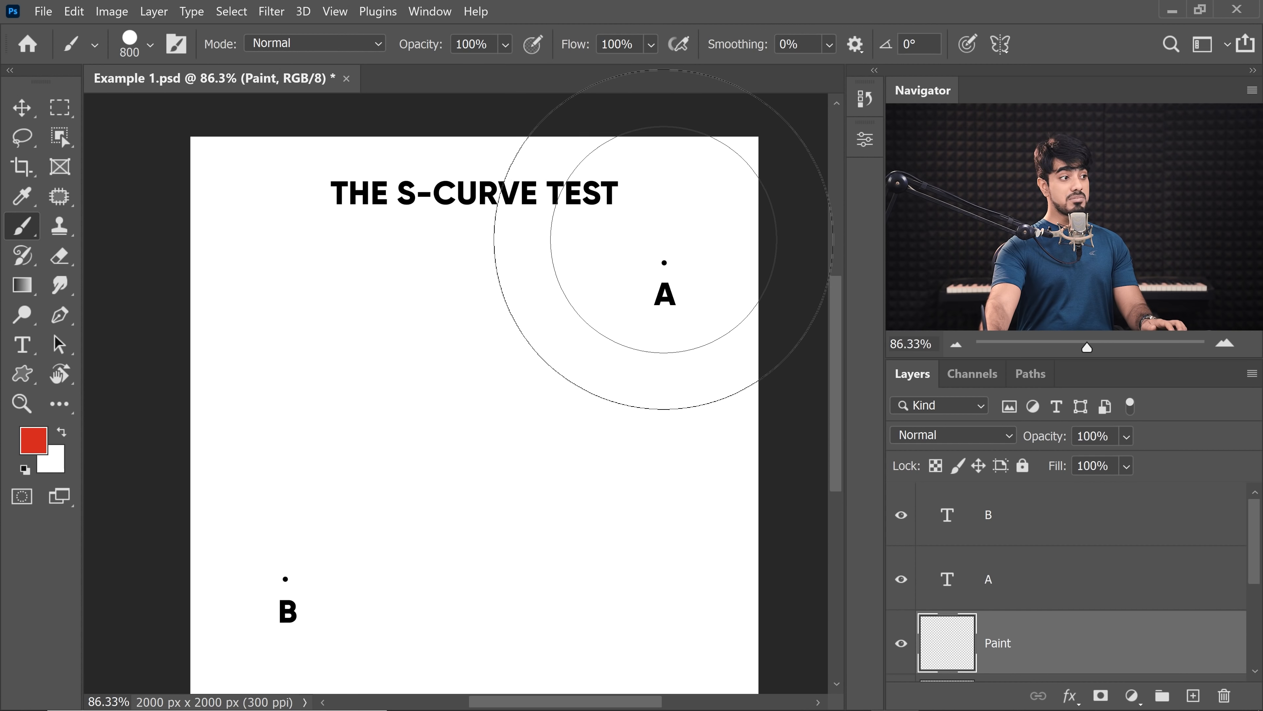
- Stamp a single test dab near point A with the enlarged brush
left_click(664, 255)
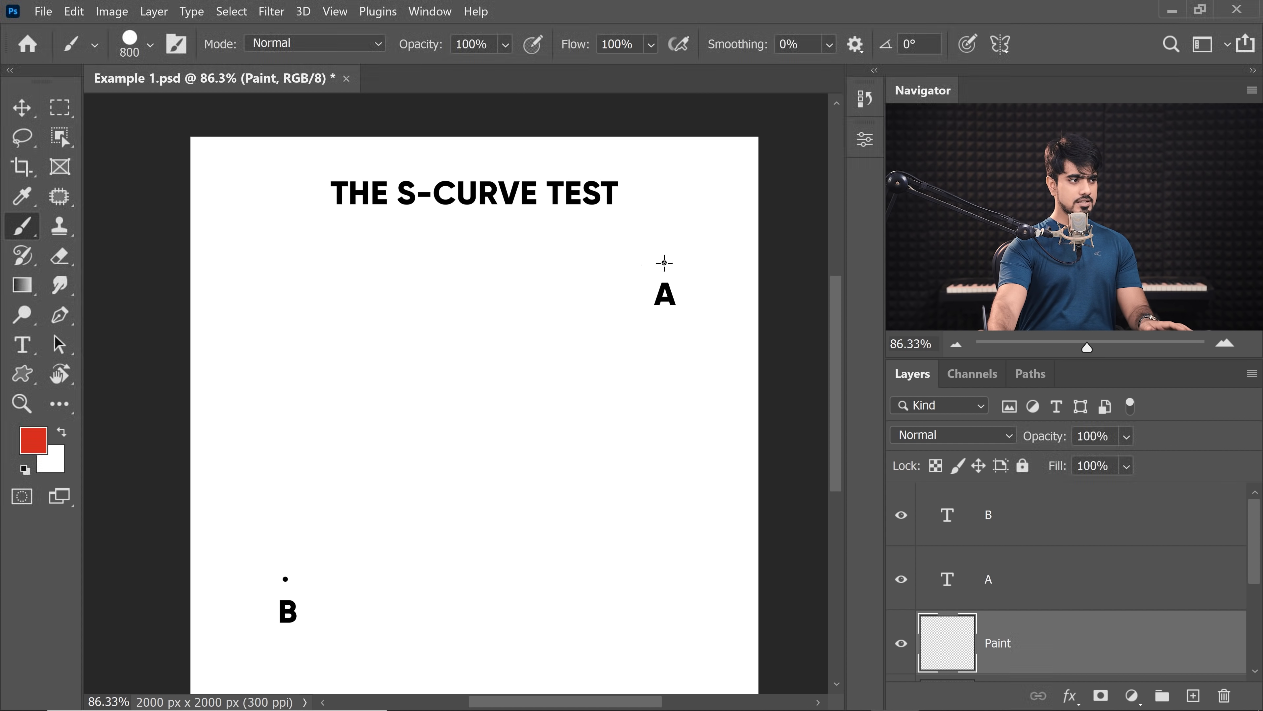
- Paint a stroke from point A toward B using the precise crosshair cursor
left_click_drag(663, 274, 308, 549)
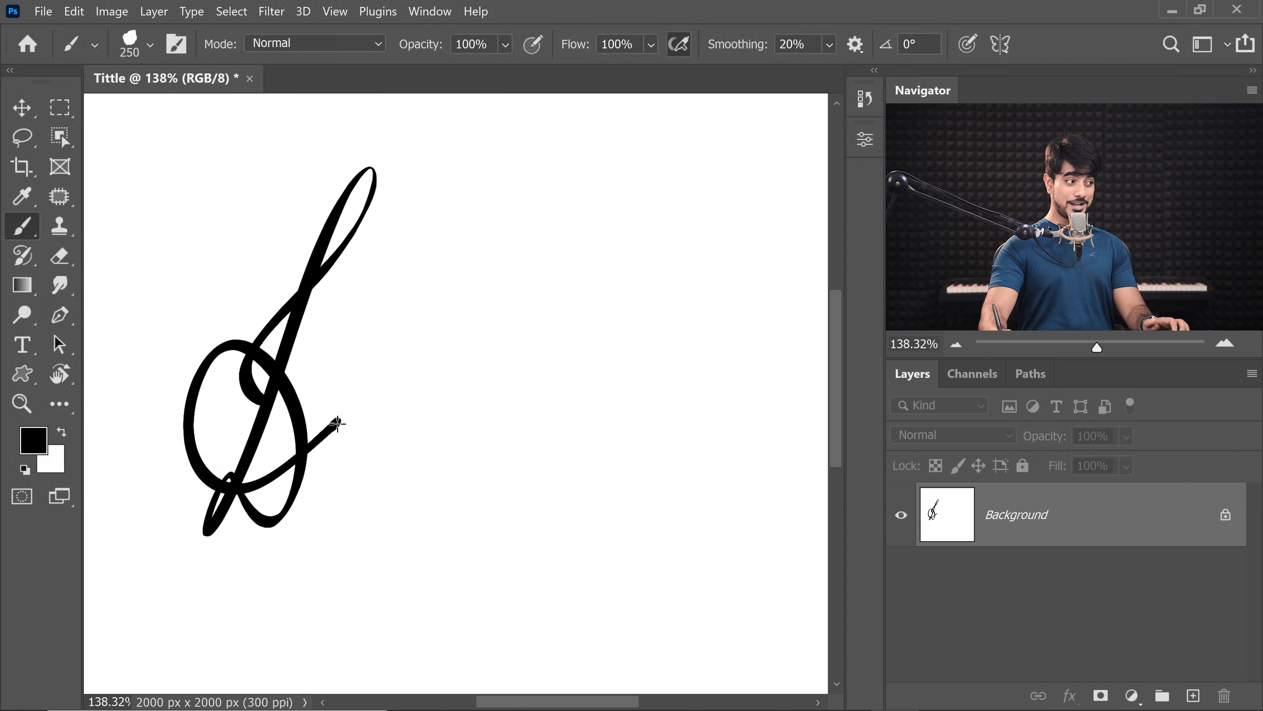
- Draw the looping first letter of the black cursive signature
left_click_drag(339, 427, 387, 403)
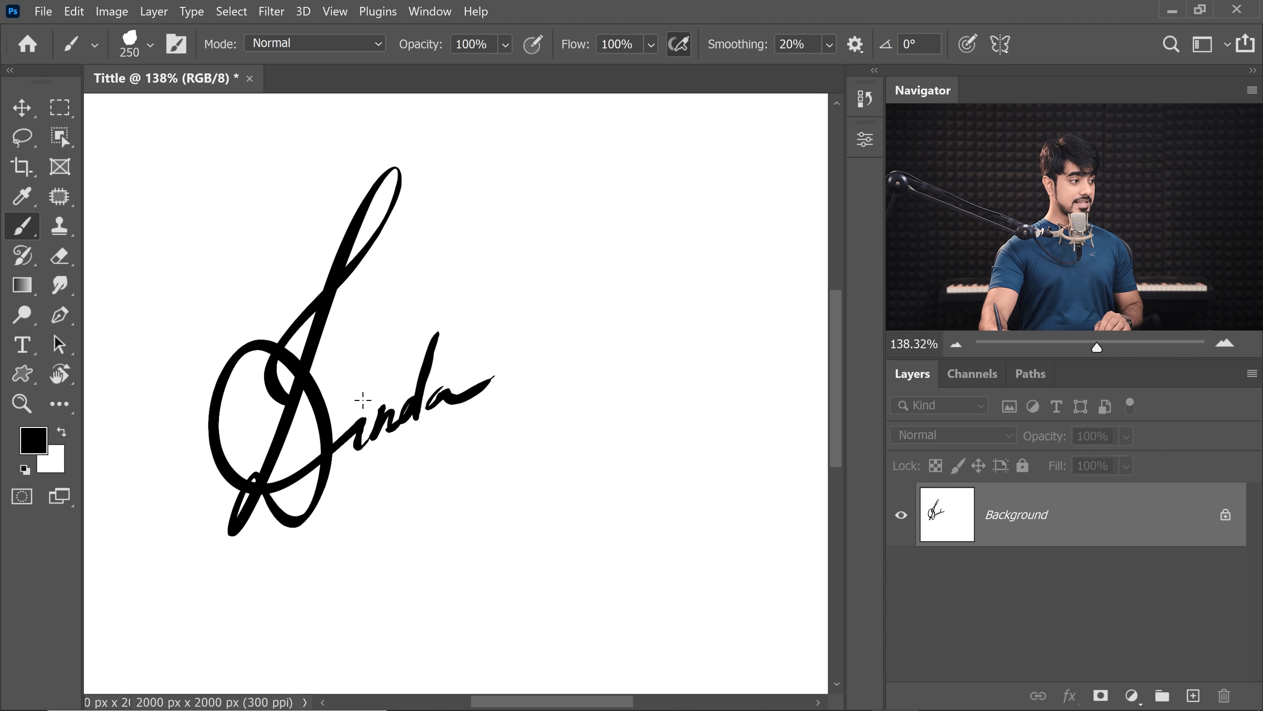
mouse_move(395, 506)
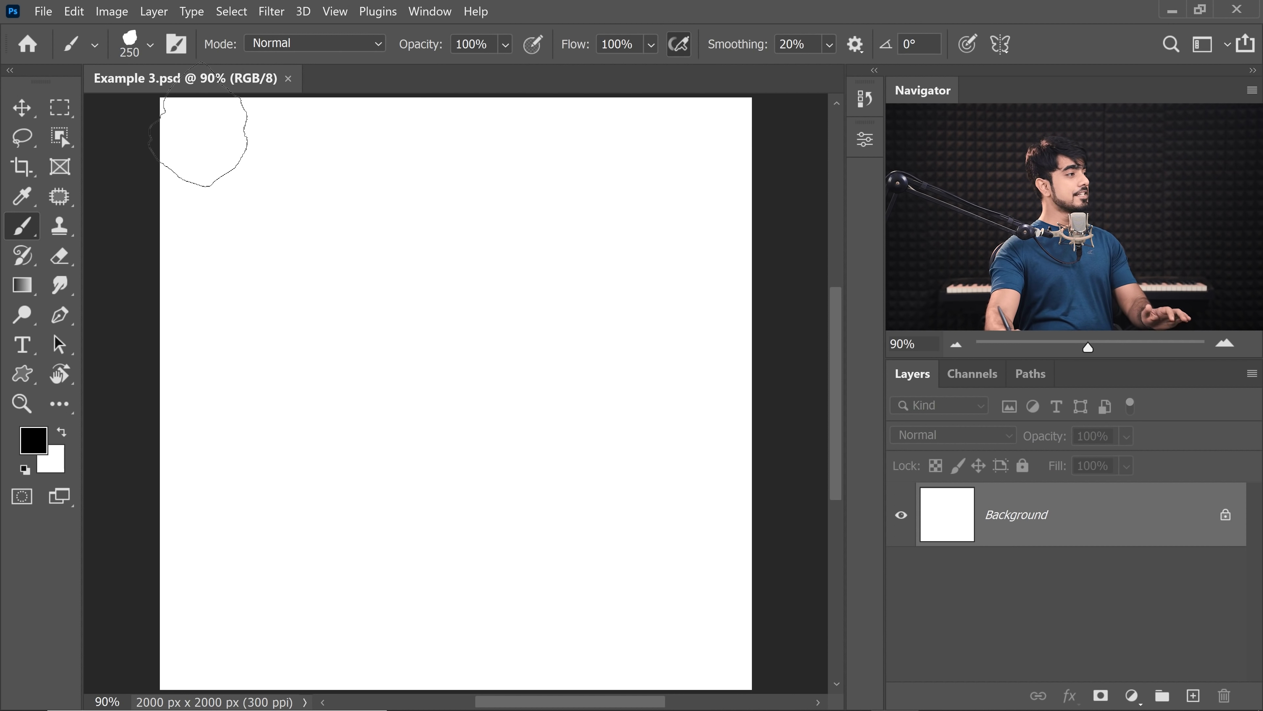
- Expand the Watercolor Splatters set in the brush presets list
left_click(148, 44)
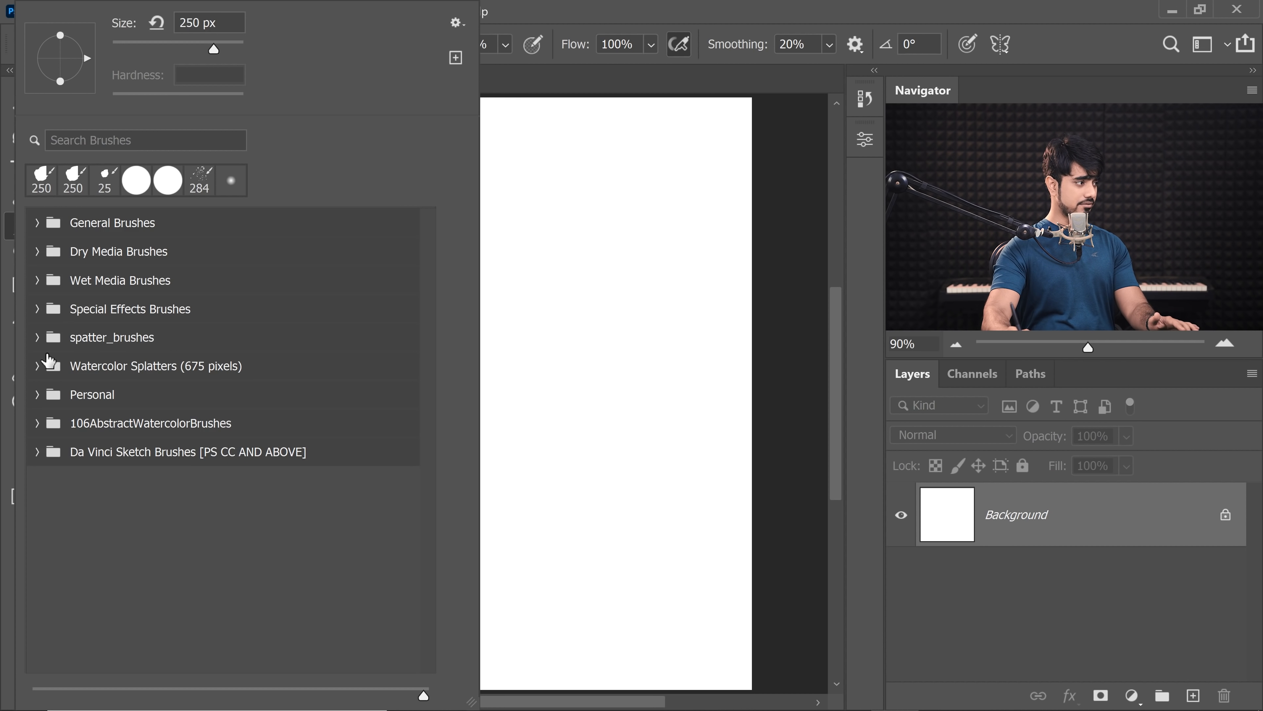
left_click(37, 366)
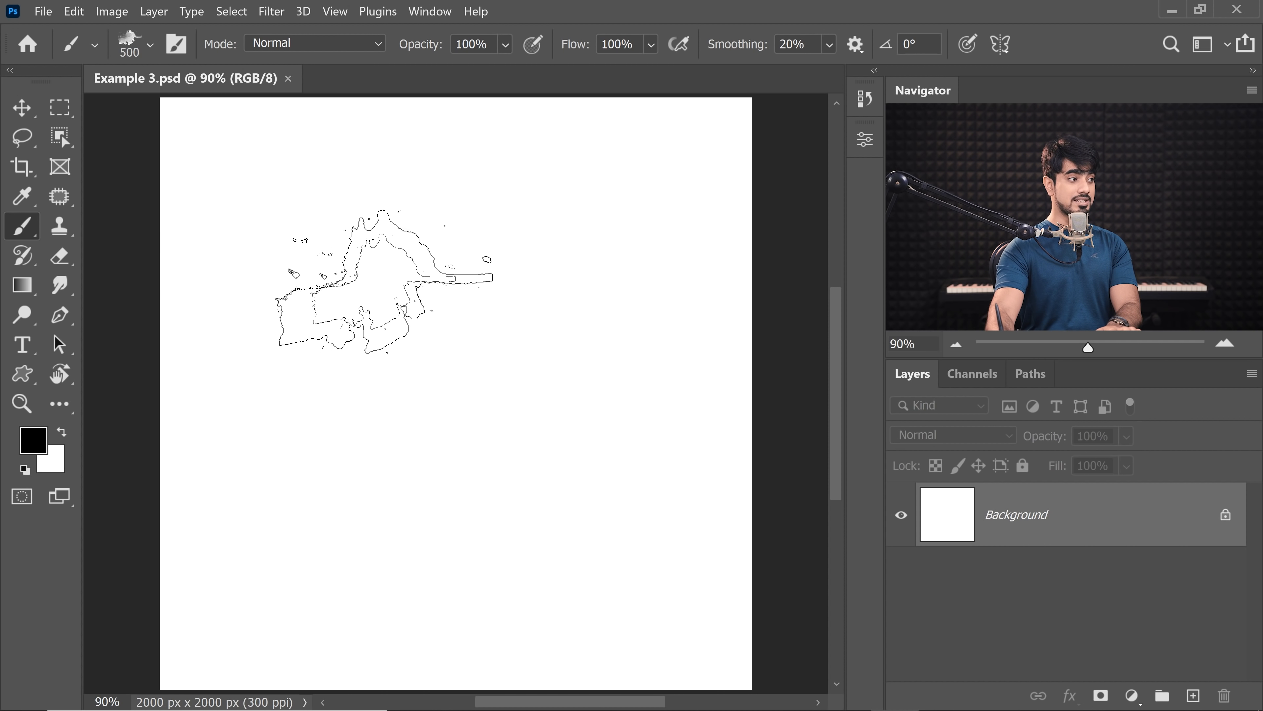
- Set the splatter tip to Flip X and Flip Y in Brush Tip Shape settings
left_click(430, 11)
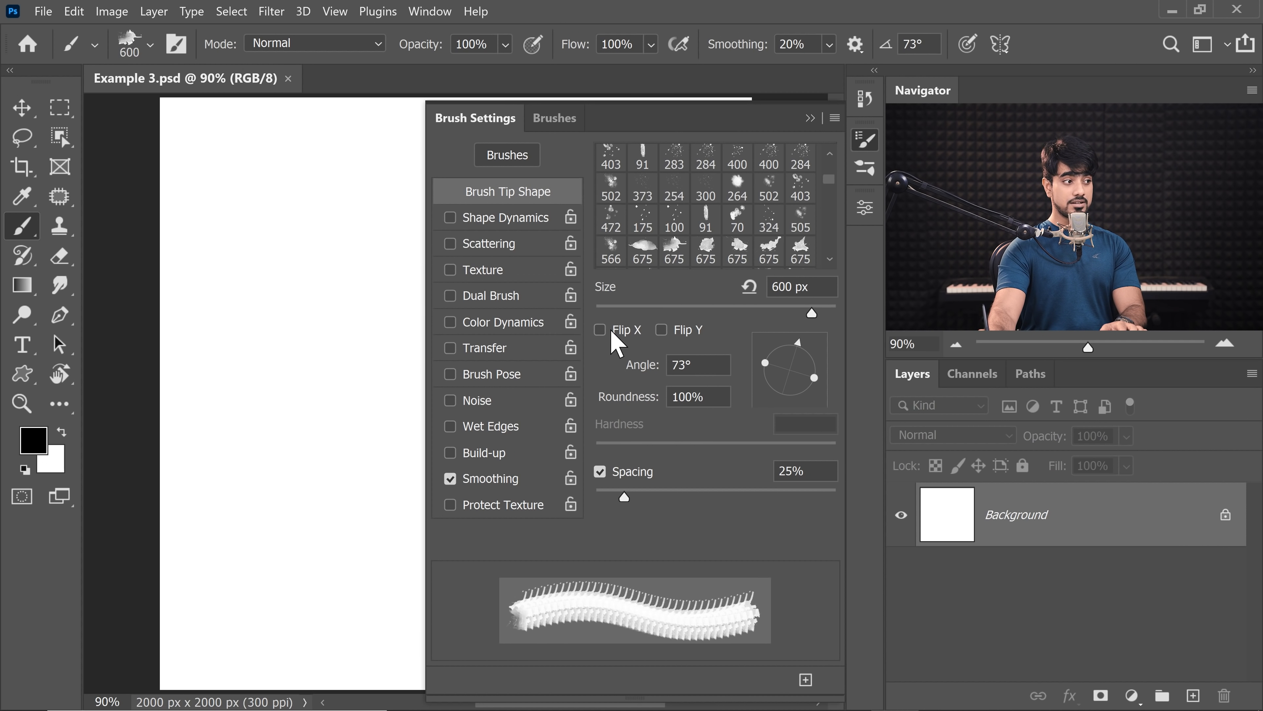
left_click(600, 330)
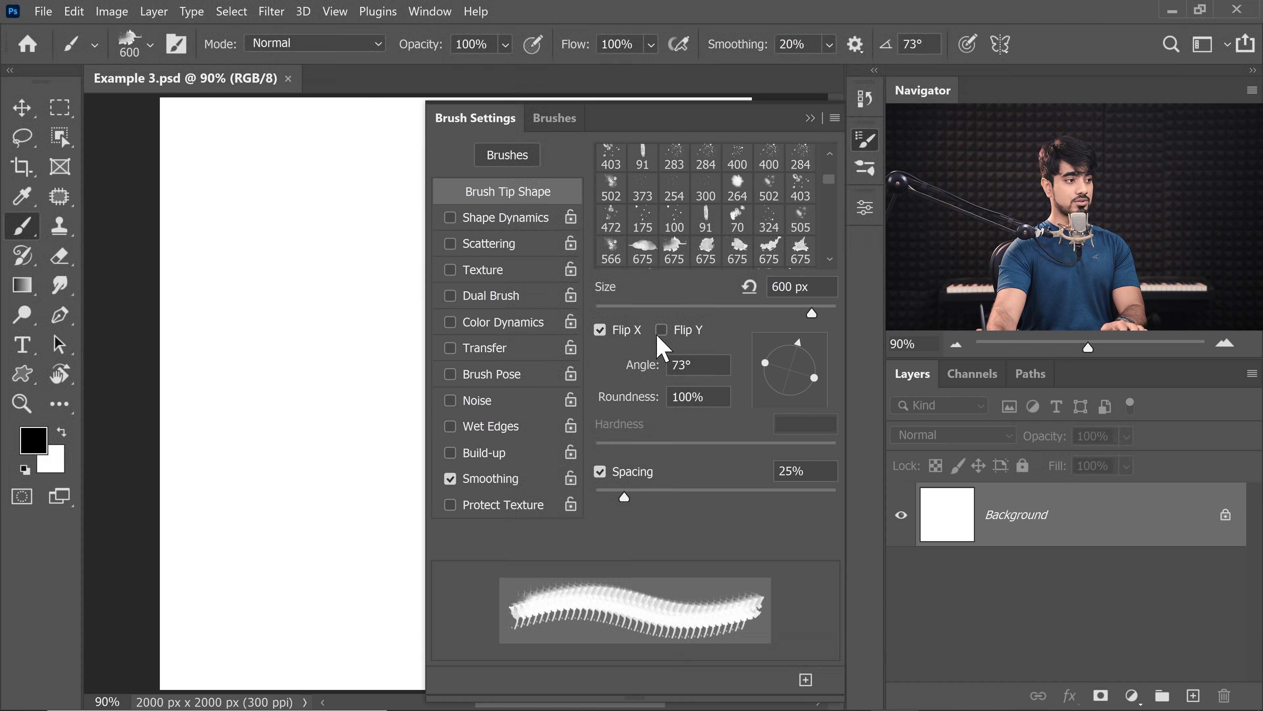
left_click(663, 329)
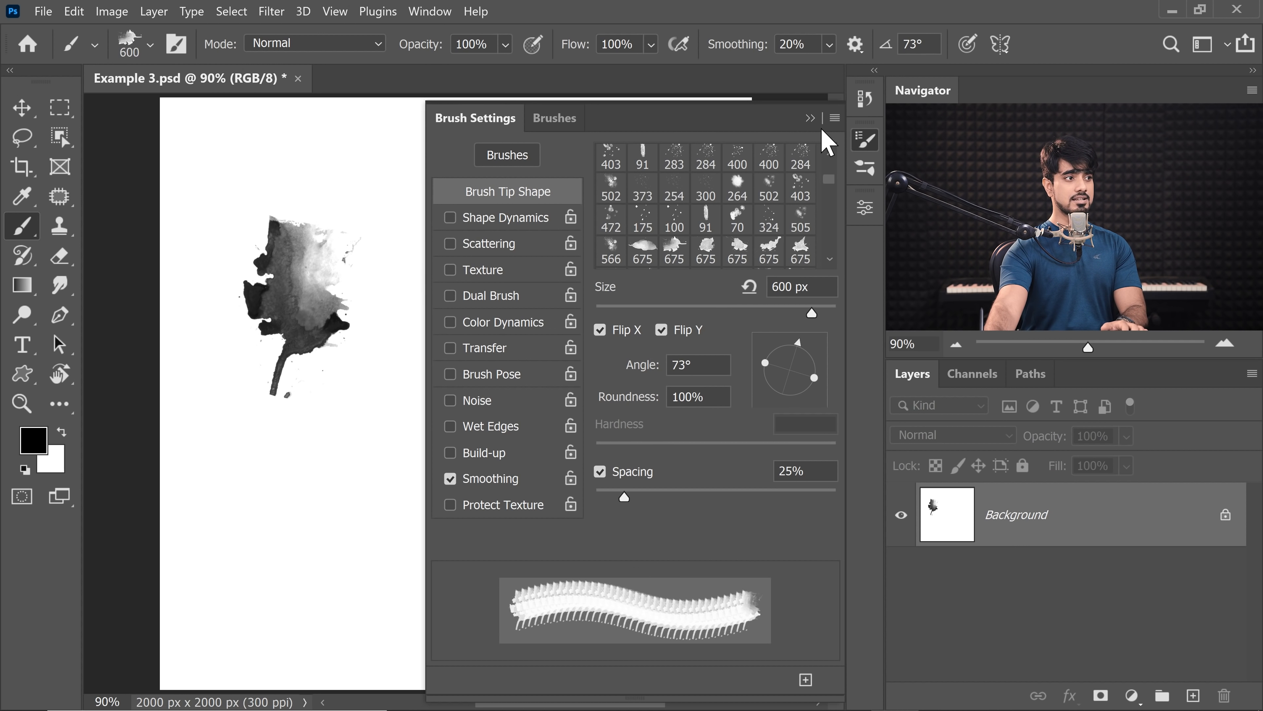
left_click(810, 117)
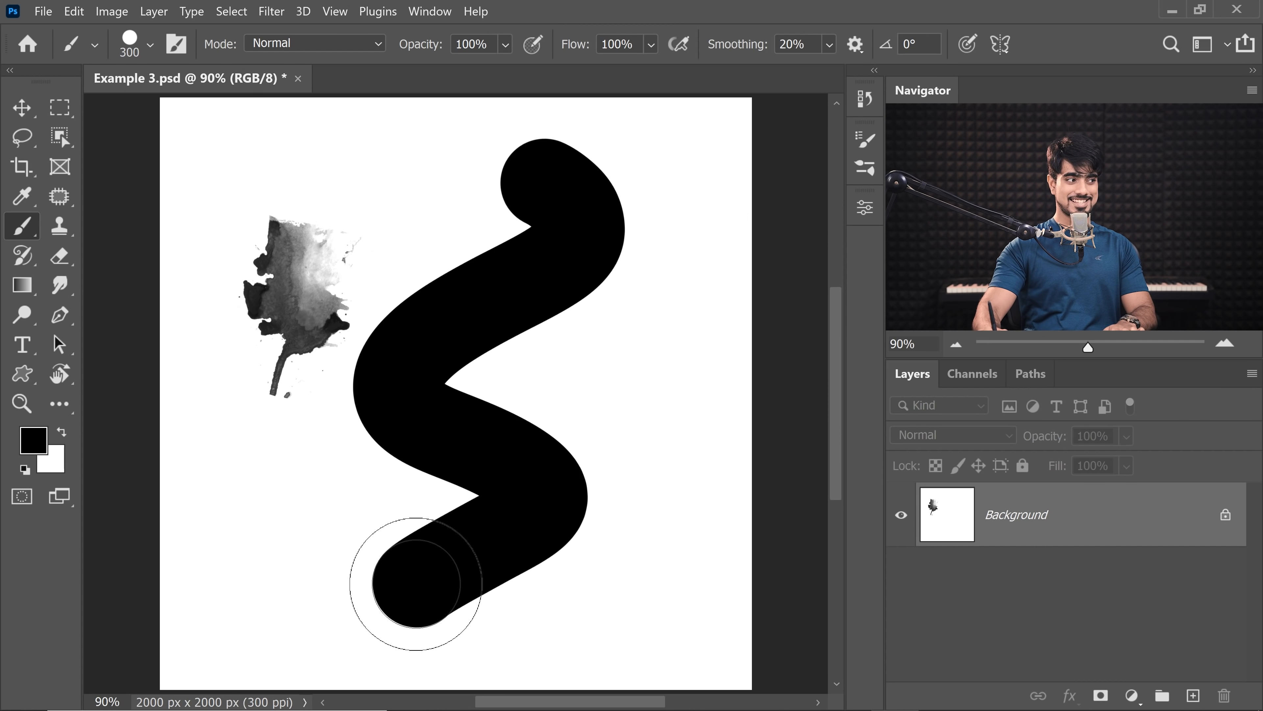
- Start toward the Preferences from the menu bar after the S-shaped stroke
left_click(72, 12)
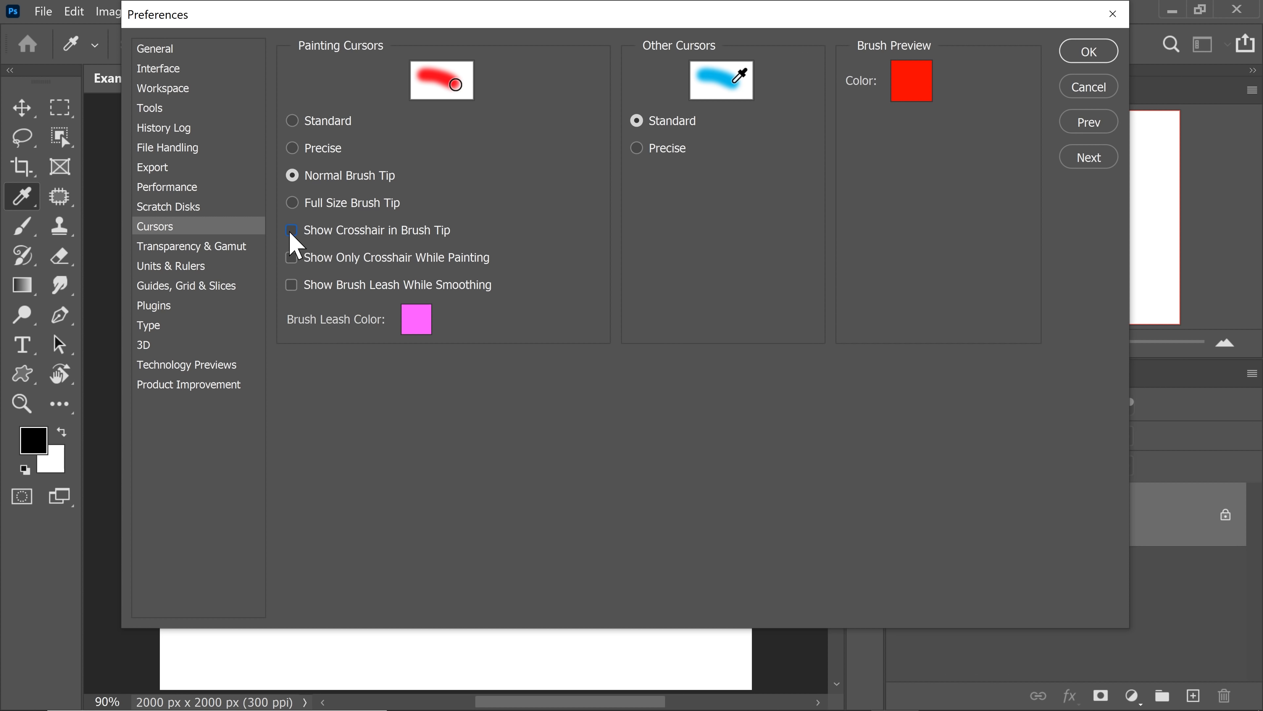
- Enable Show Crosshair in Brush Tip in the Cursors preferences and confirm
left_click(290, 229)
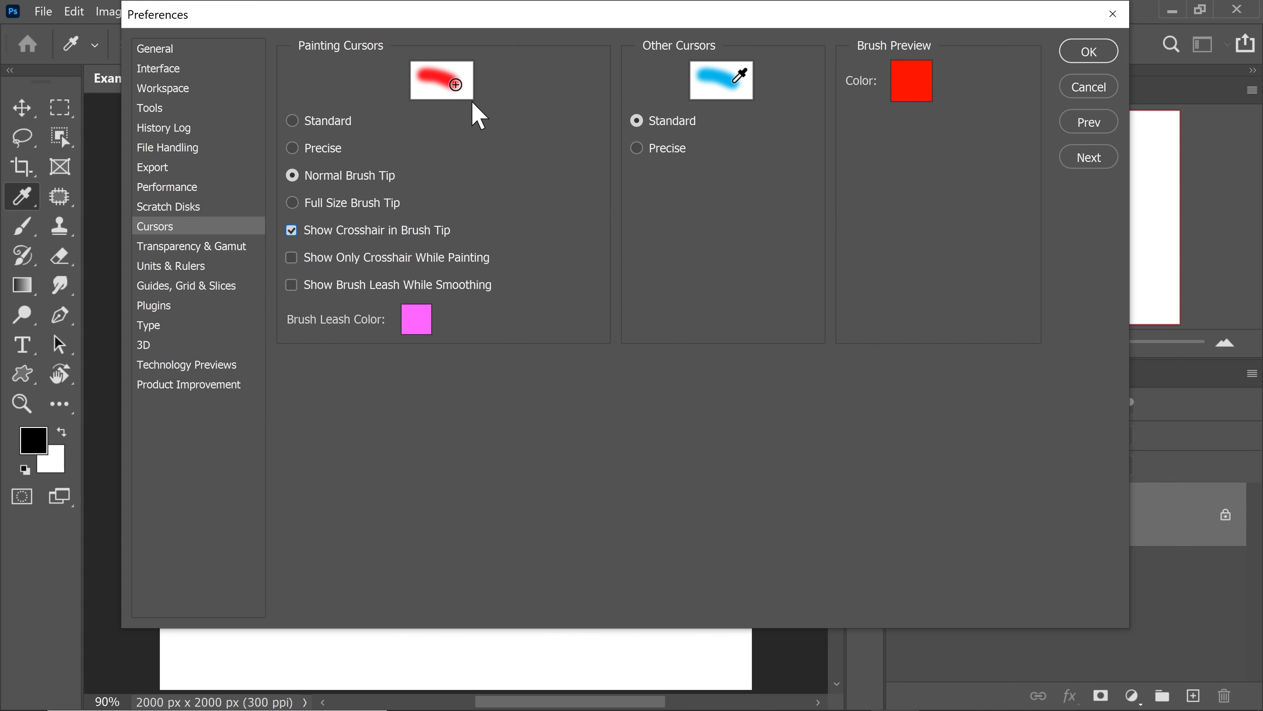
left_click(1087, 51)
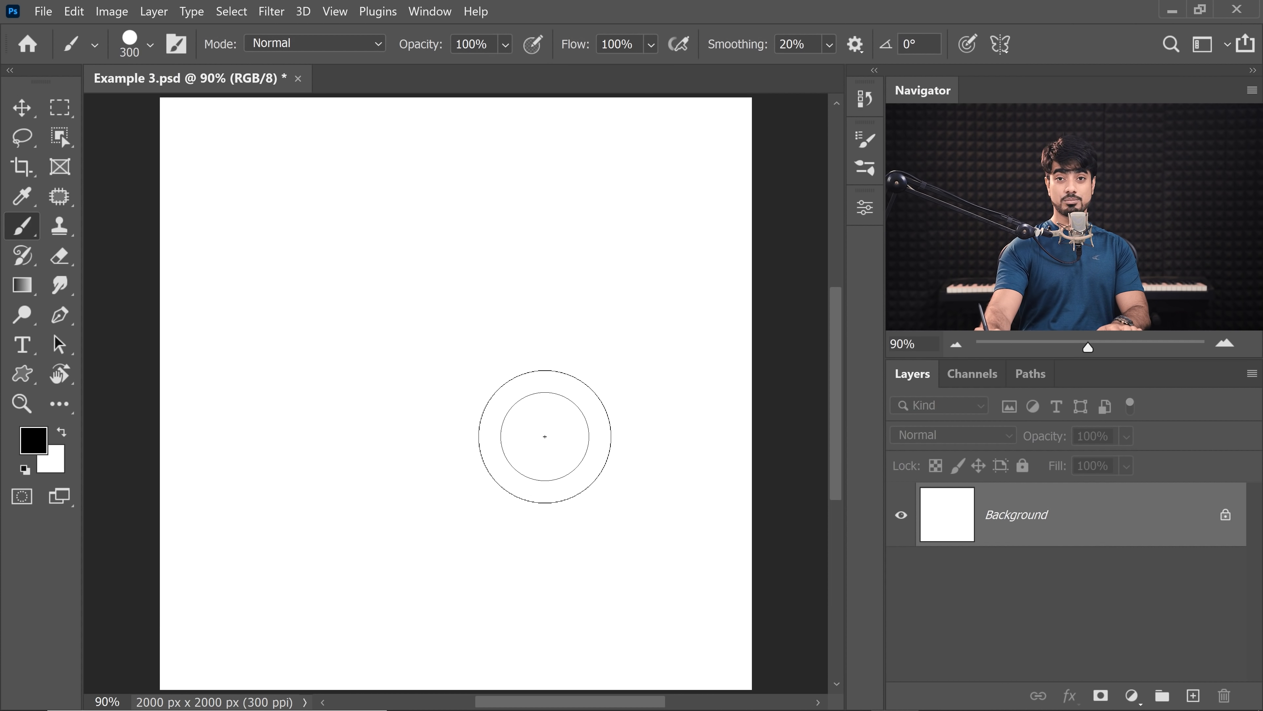
mouse_move(190, 125)
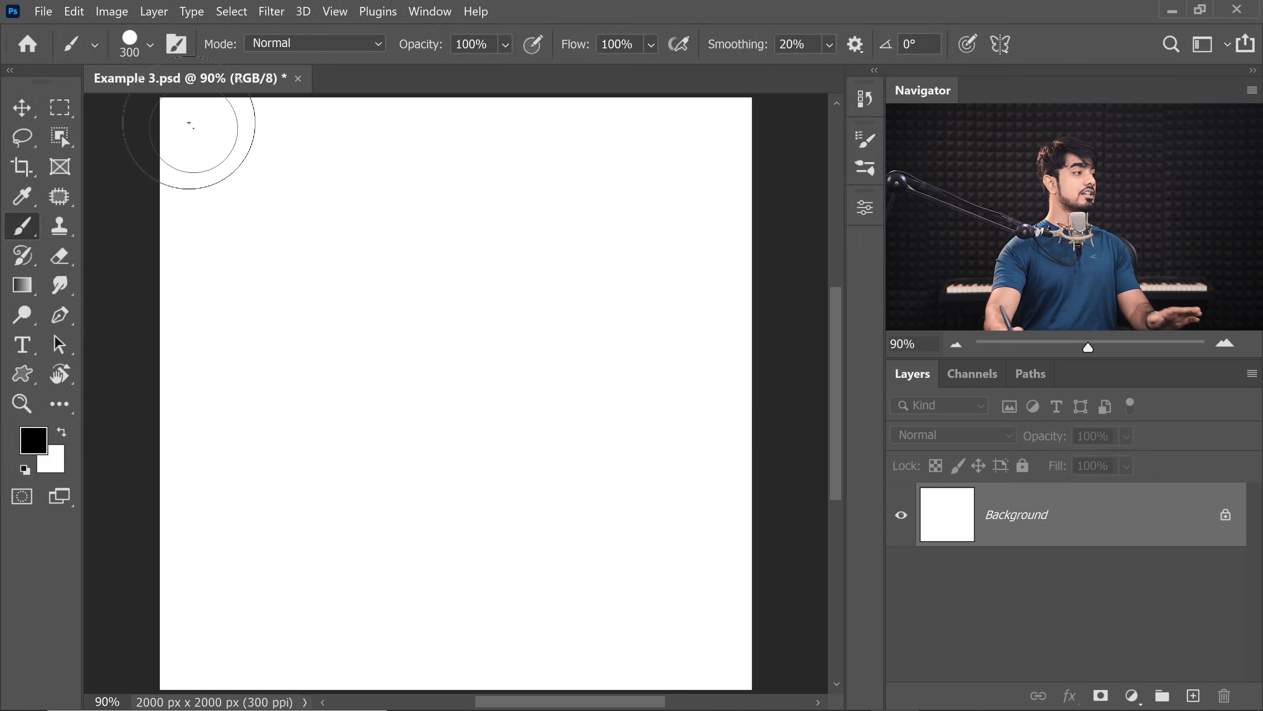
- Reopen the Cursors preferences, keep the crosshair setting, and confirm to resume painting
left_click(73, 12)
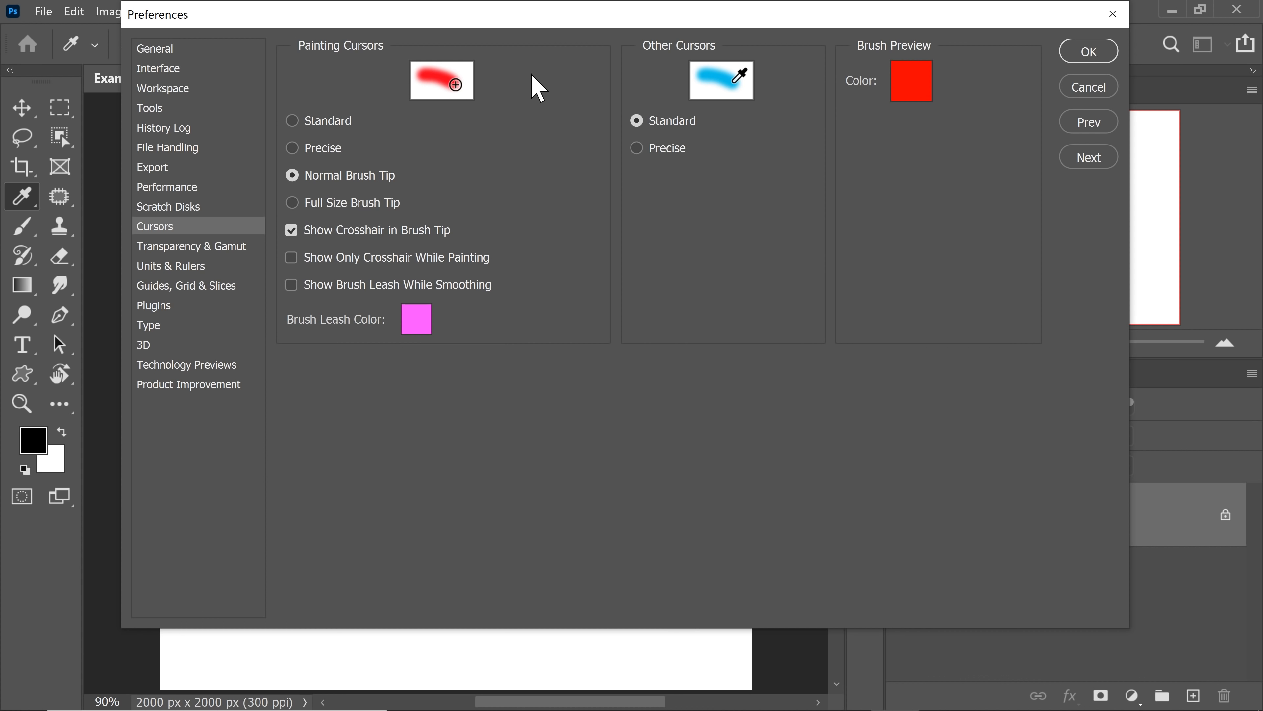
left_click(291, 147)
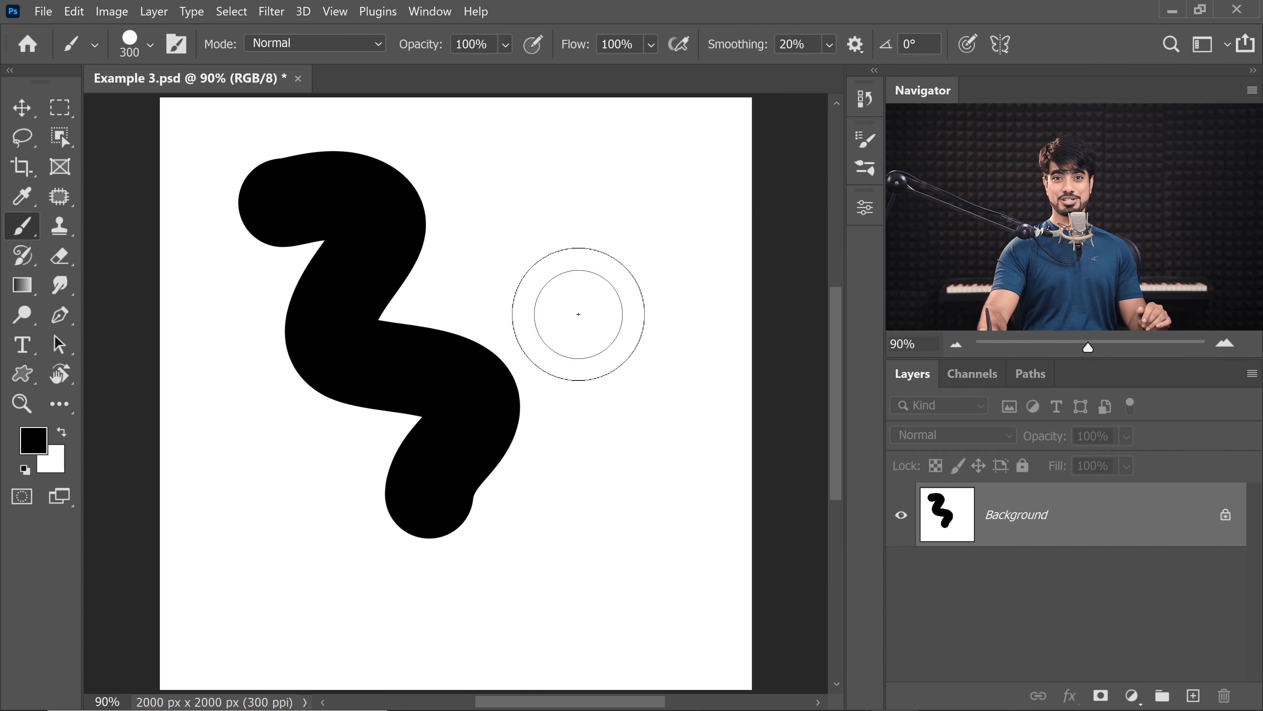
mouse_move(599, 276)
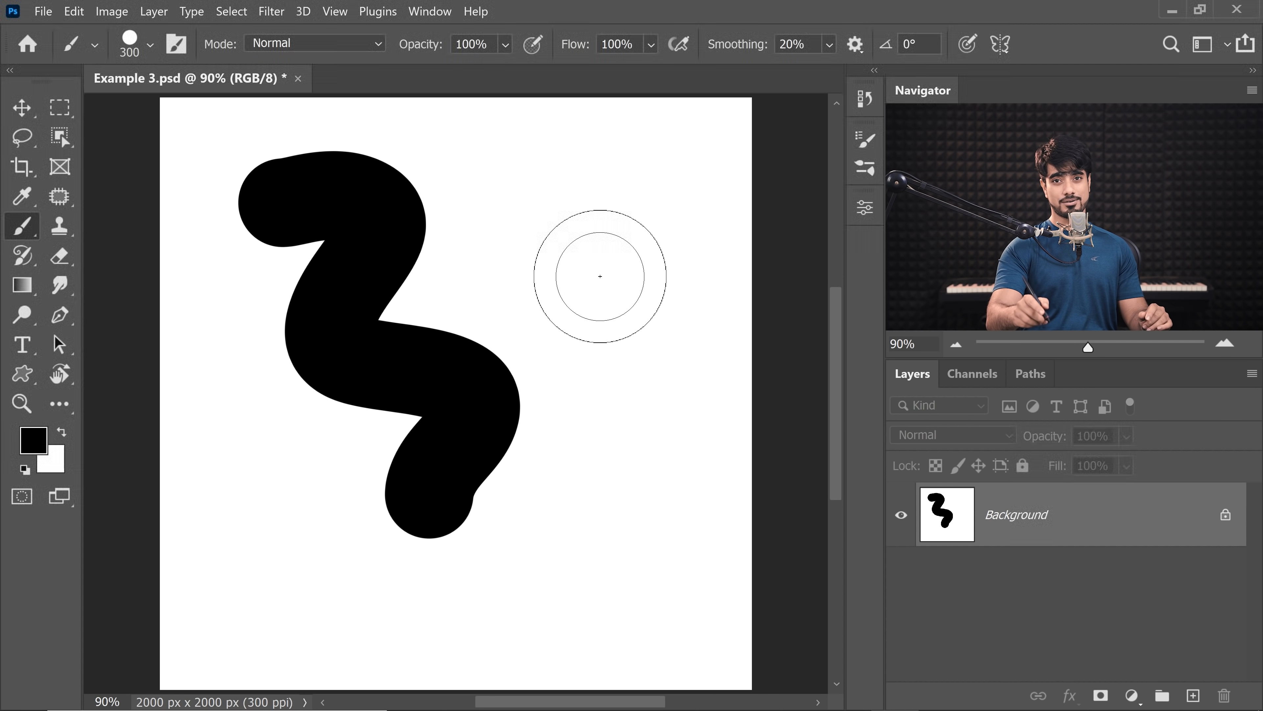